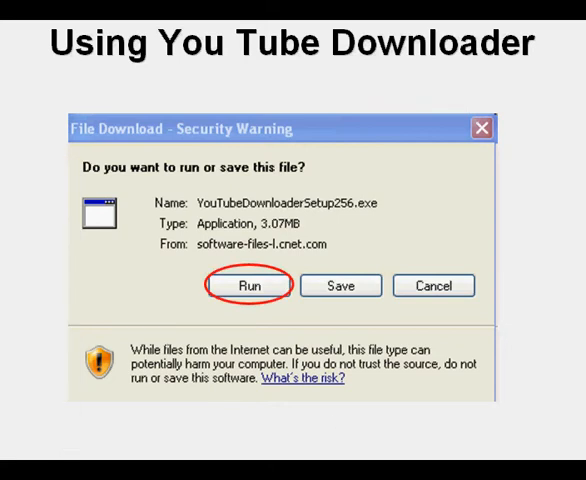
# Run the downloaded YouTubeDownloaderSetup256.exe from the security warning.
pyautogui.click(257, 285)
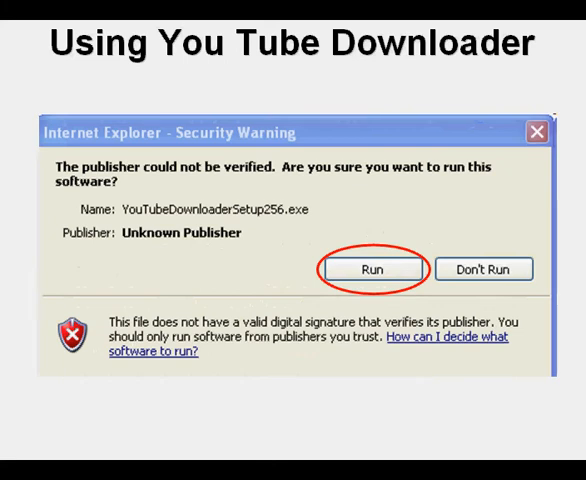
# Confirm running the unverified setup and continue past the YouTube Downloader 2.5.6 welcome page.
pyautogui.click(377, 269)
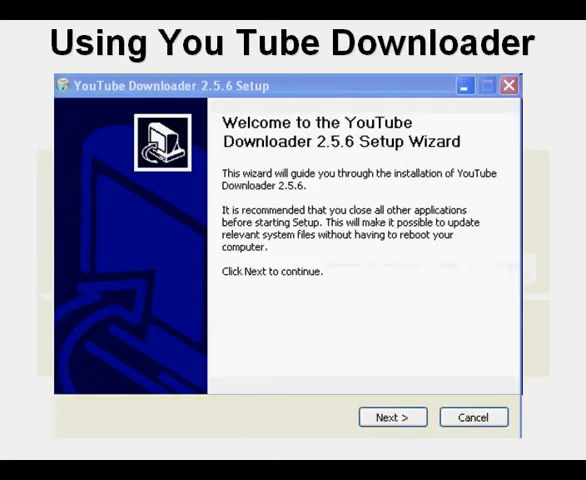
pyautogui.click(393, 417)
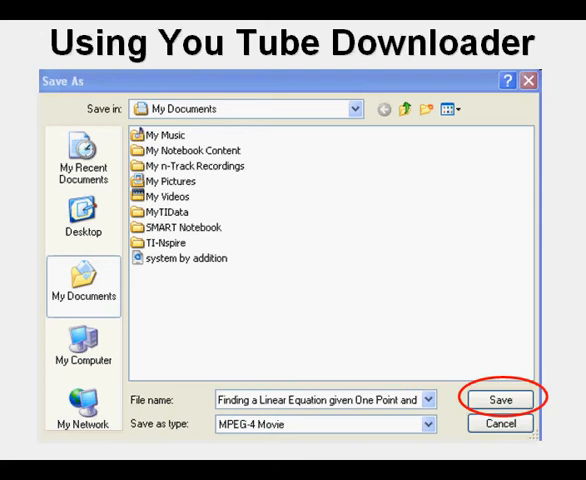
# Save the linear-equation video into My Documents as an MPEG-4 Movie.
pyautogui.click(502, 399)
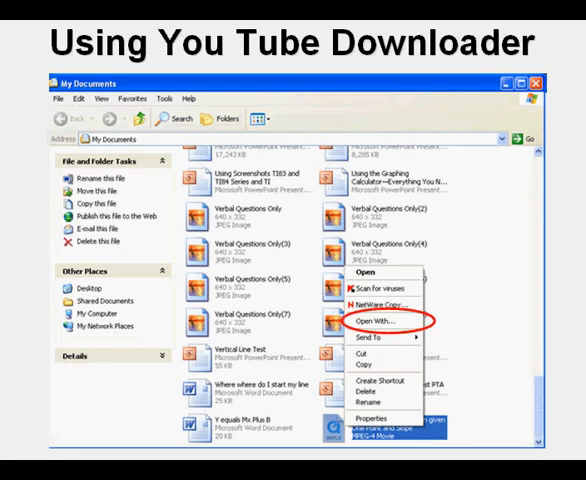
# Choose Open With on the MPEG-4 movie in My Documents.
pyautogui.click(360, 323)
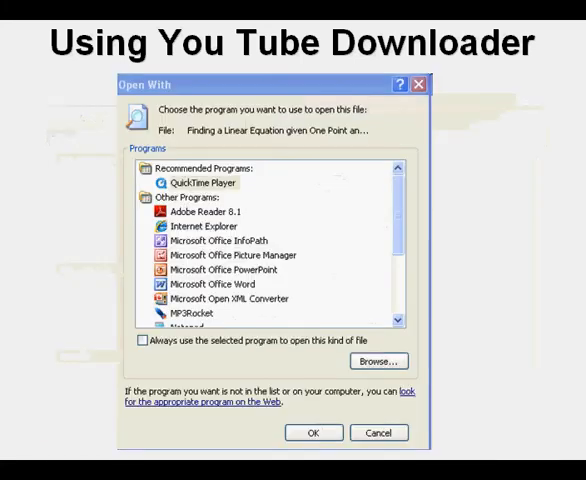